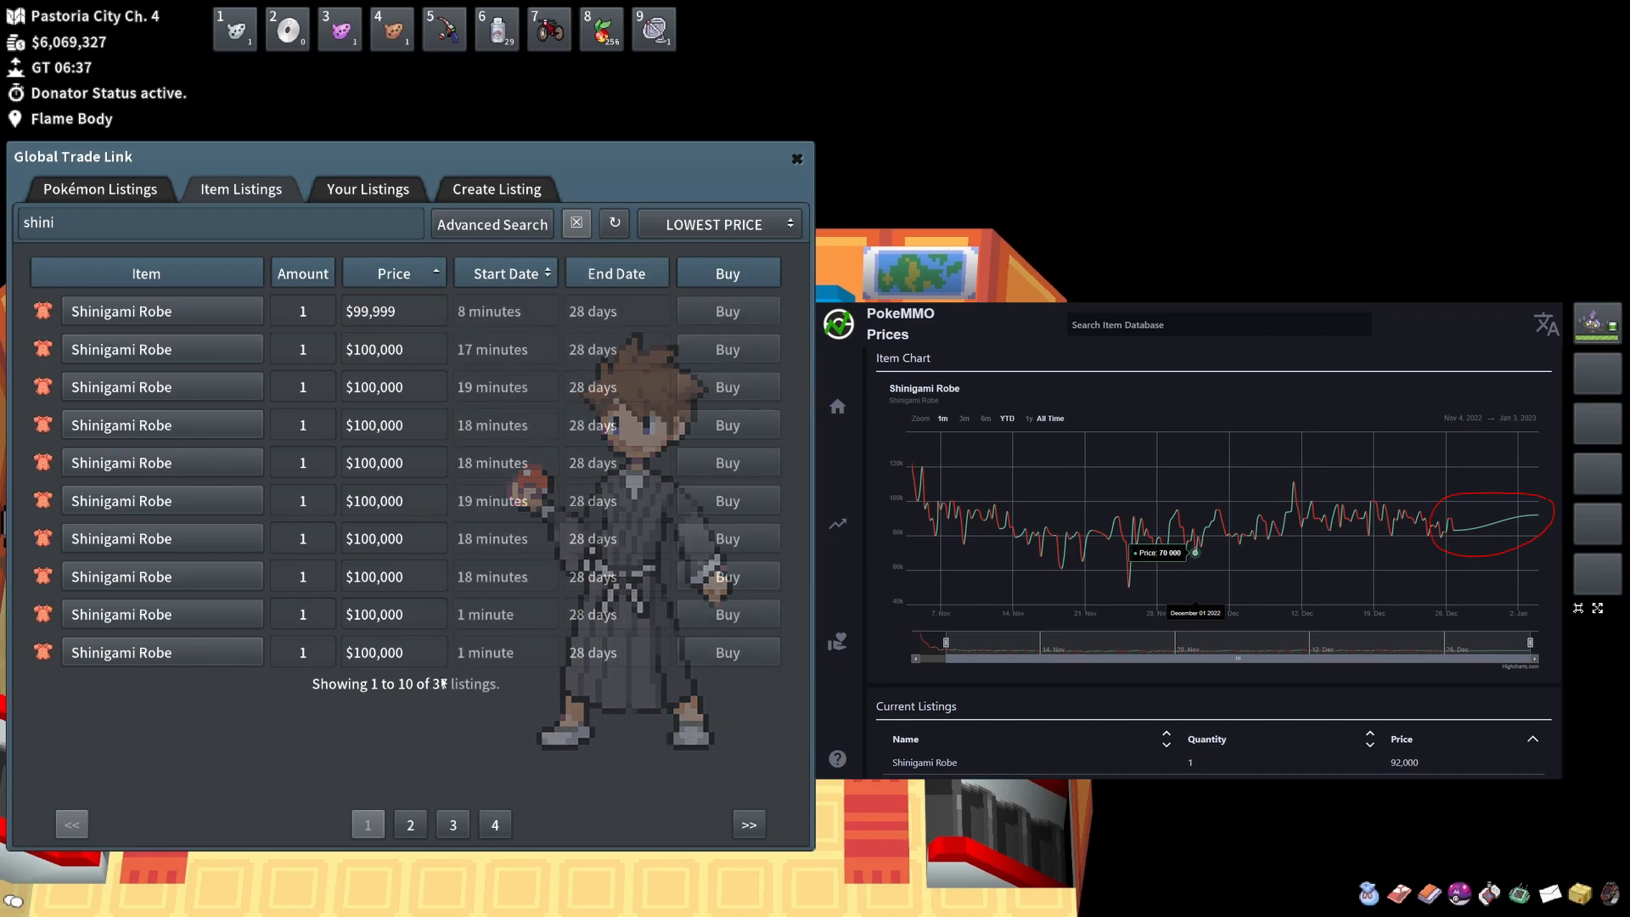
# Show page 2 of the Shinigami Robe listings (100,000–105,555)
pyautogui.click(409, 823)
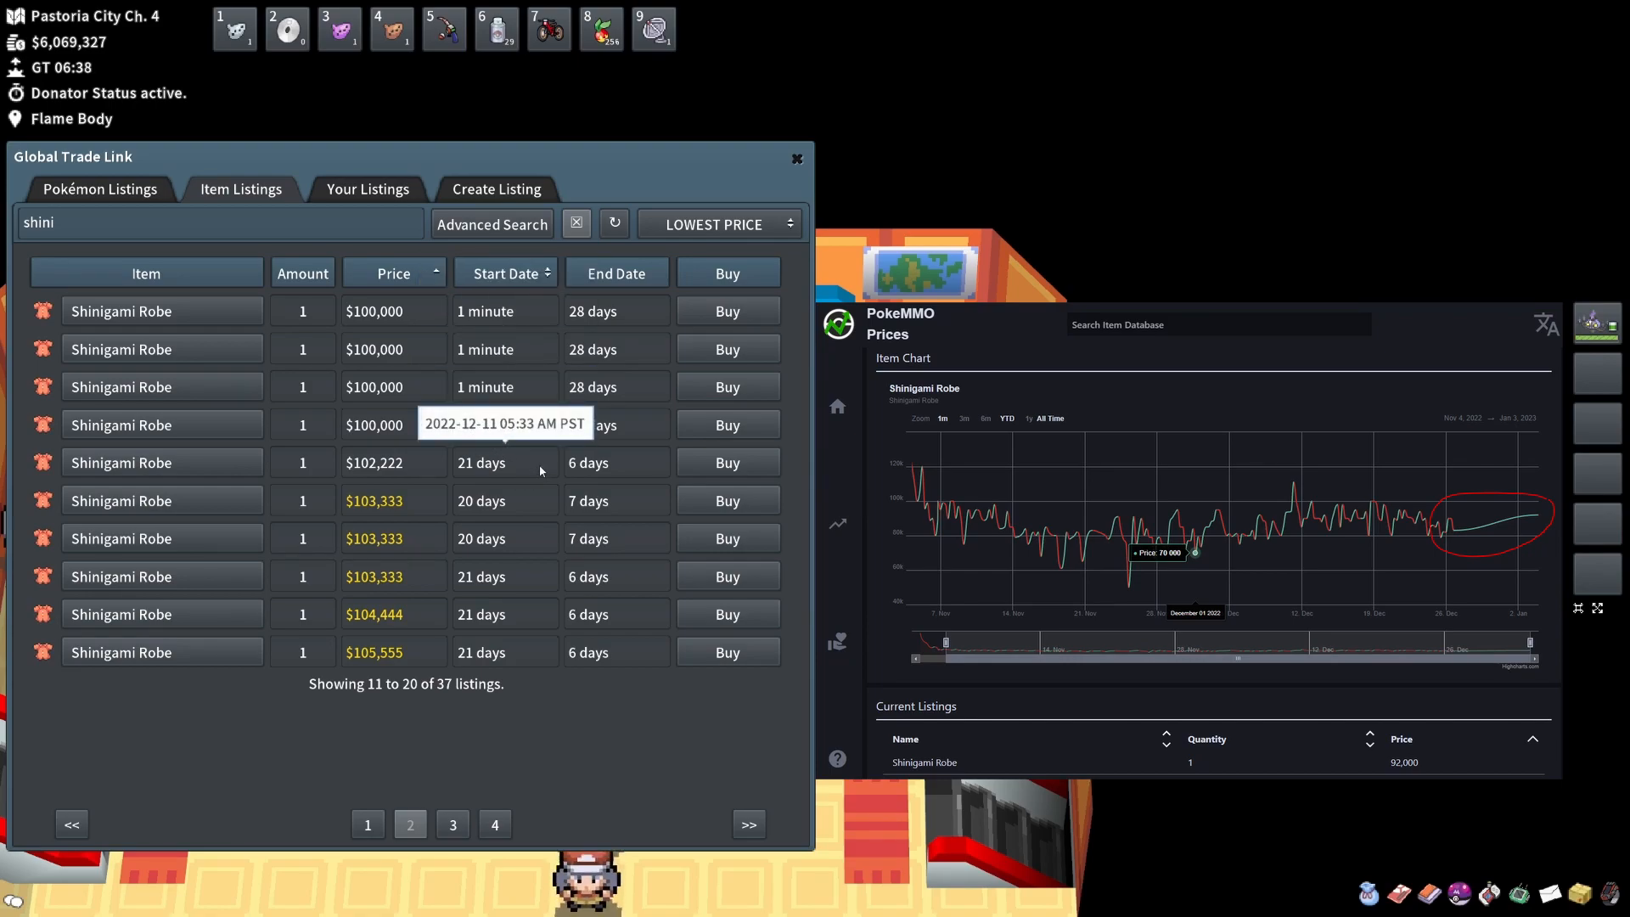
pyautogui.moveTo(438, 411)
pyautogui.write('iron hero co')
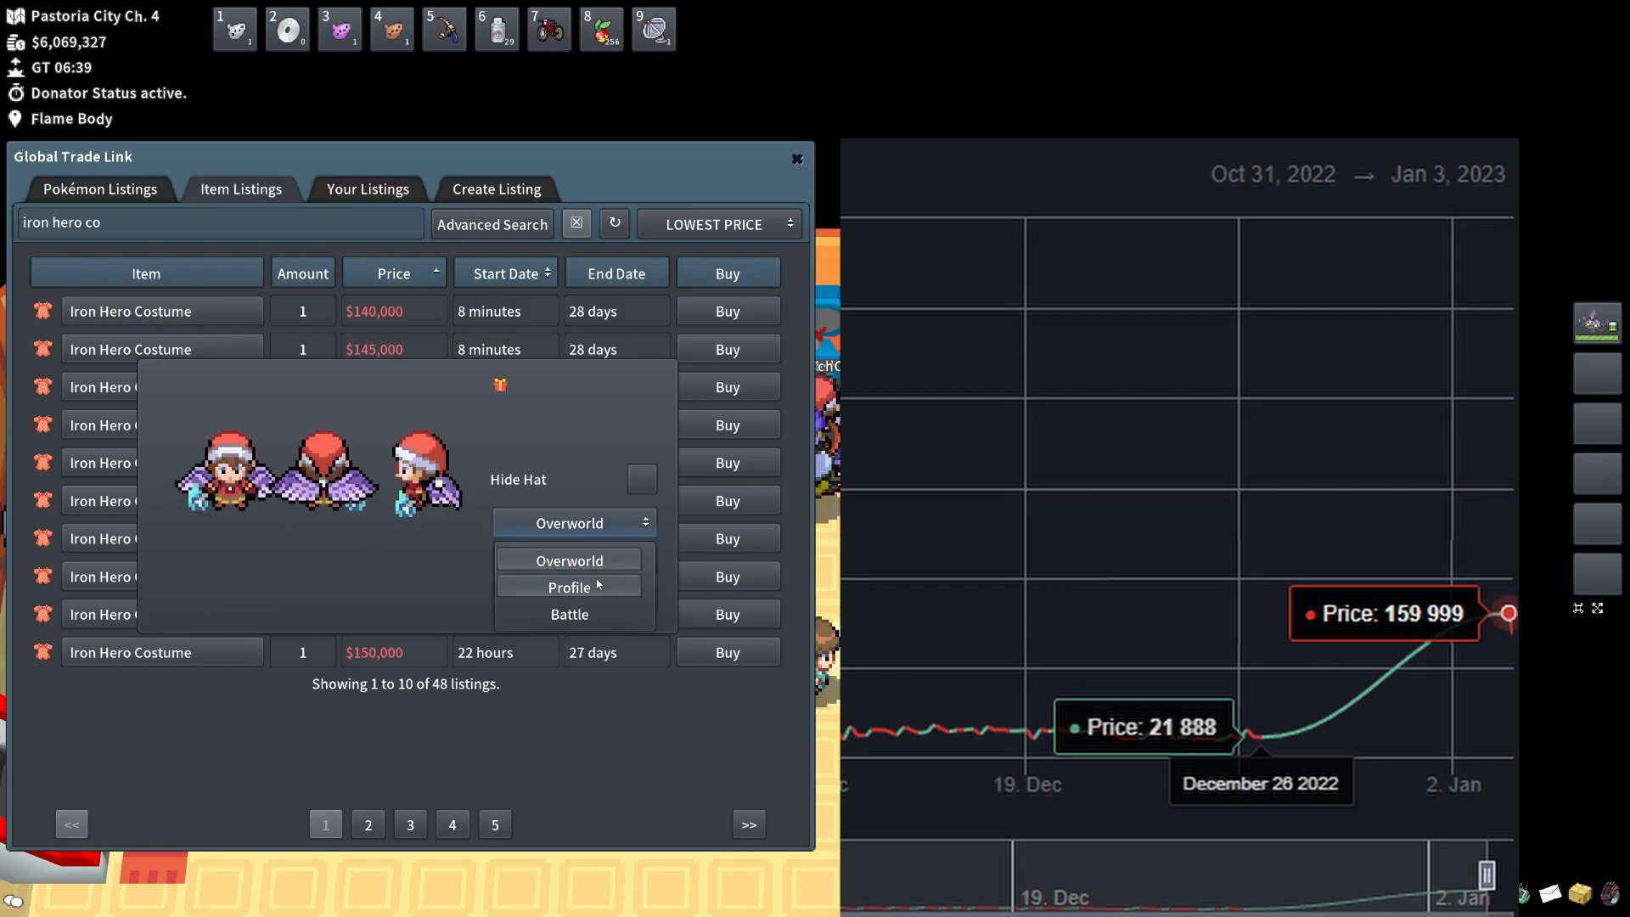
# Preview the Iron Hero Costume in profile view, then search for 'tamer ou'
pyautogui.click(569, 586)
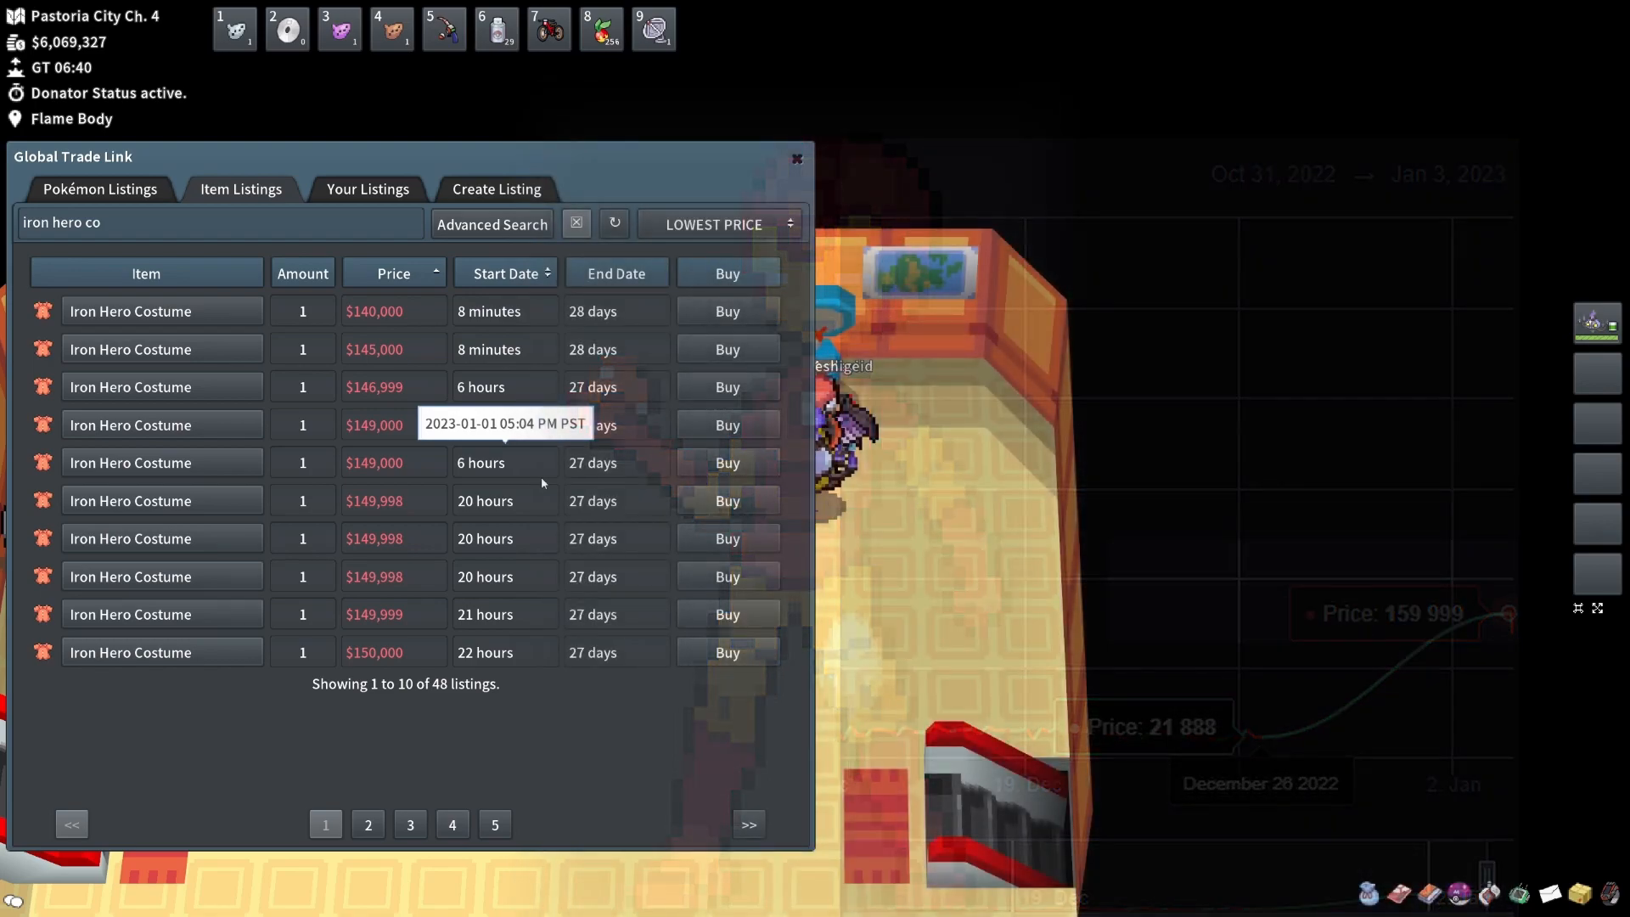
pyautogui.write('tamer ou')
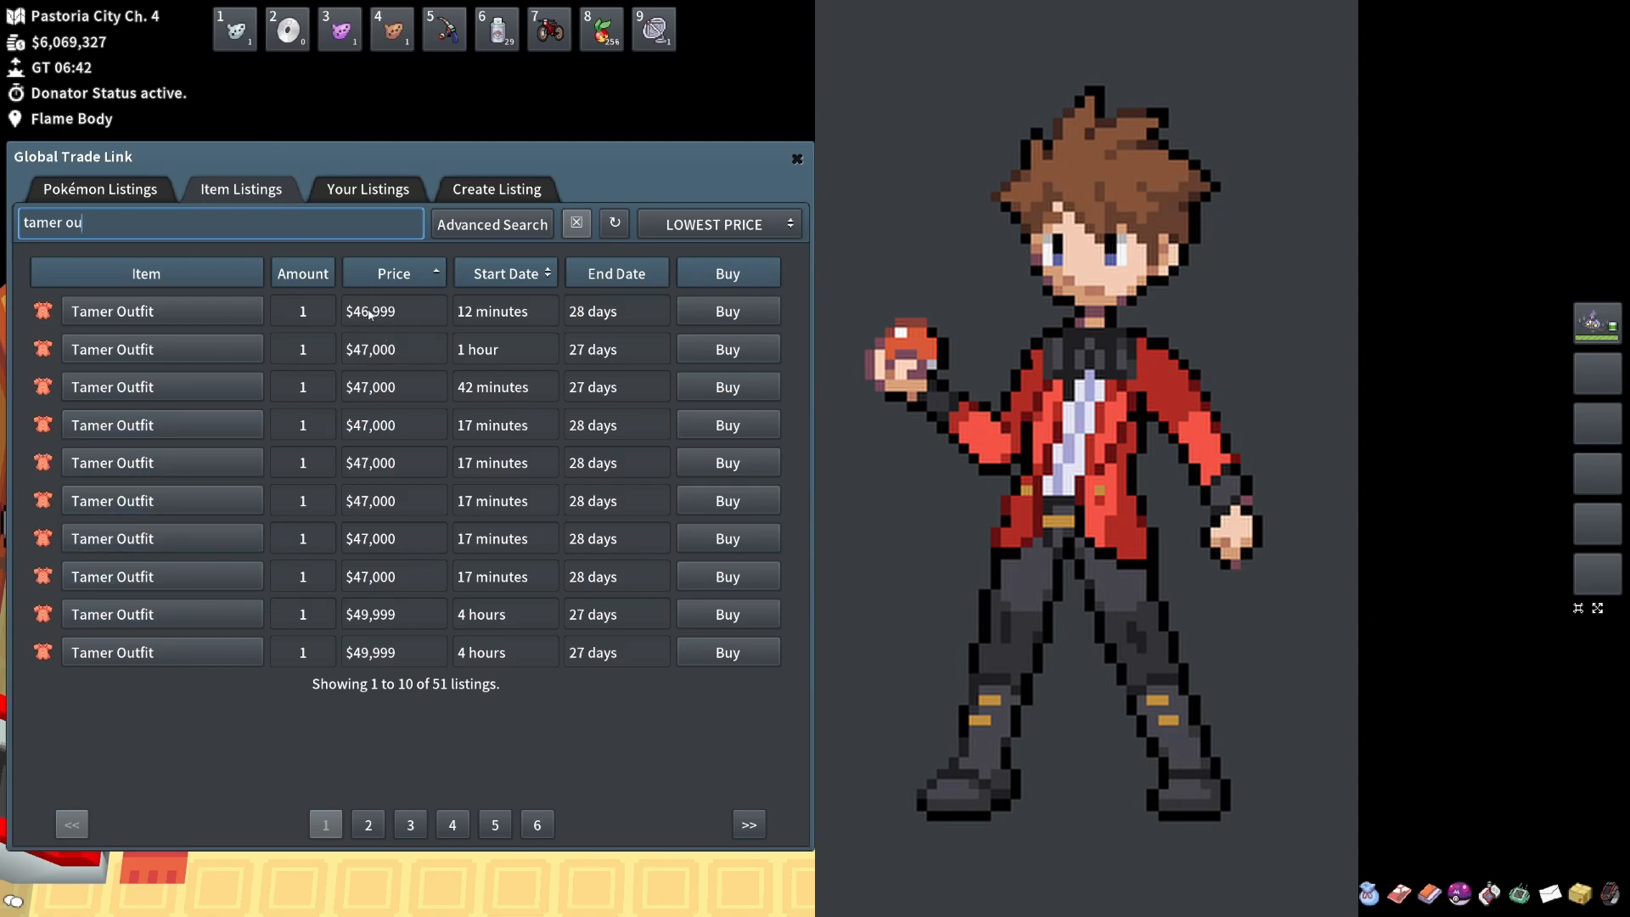
pyautogui.moveTo(548, 701)
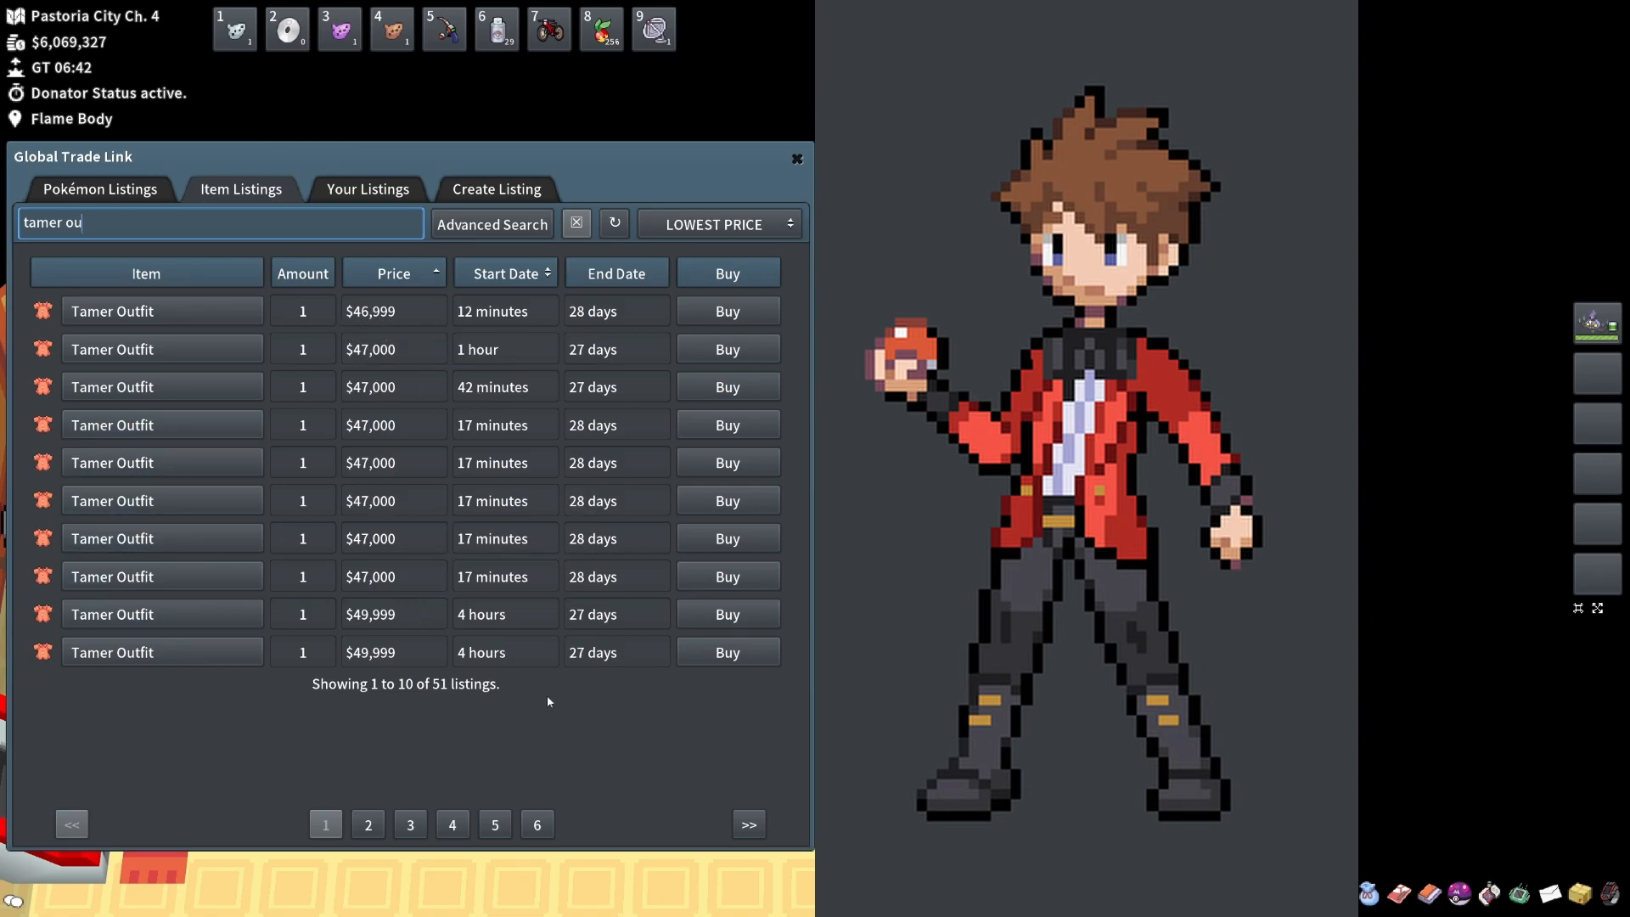
pyautogui.moveTo(455, 781)
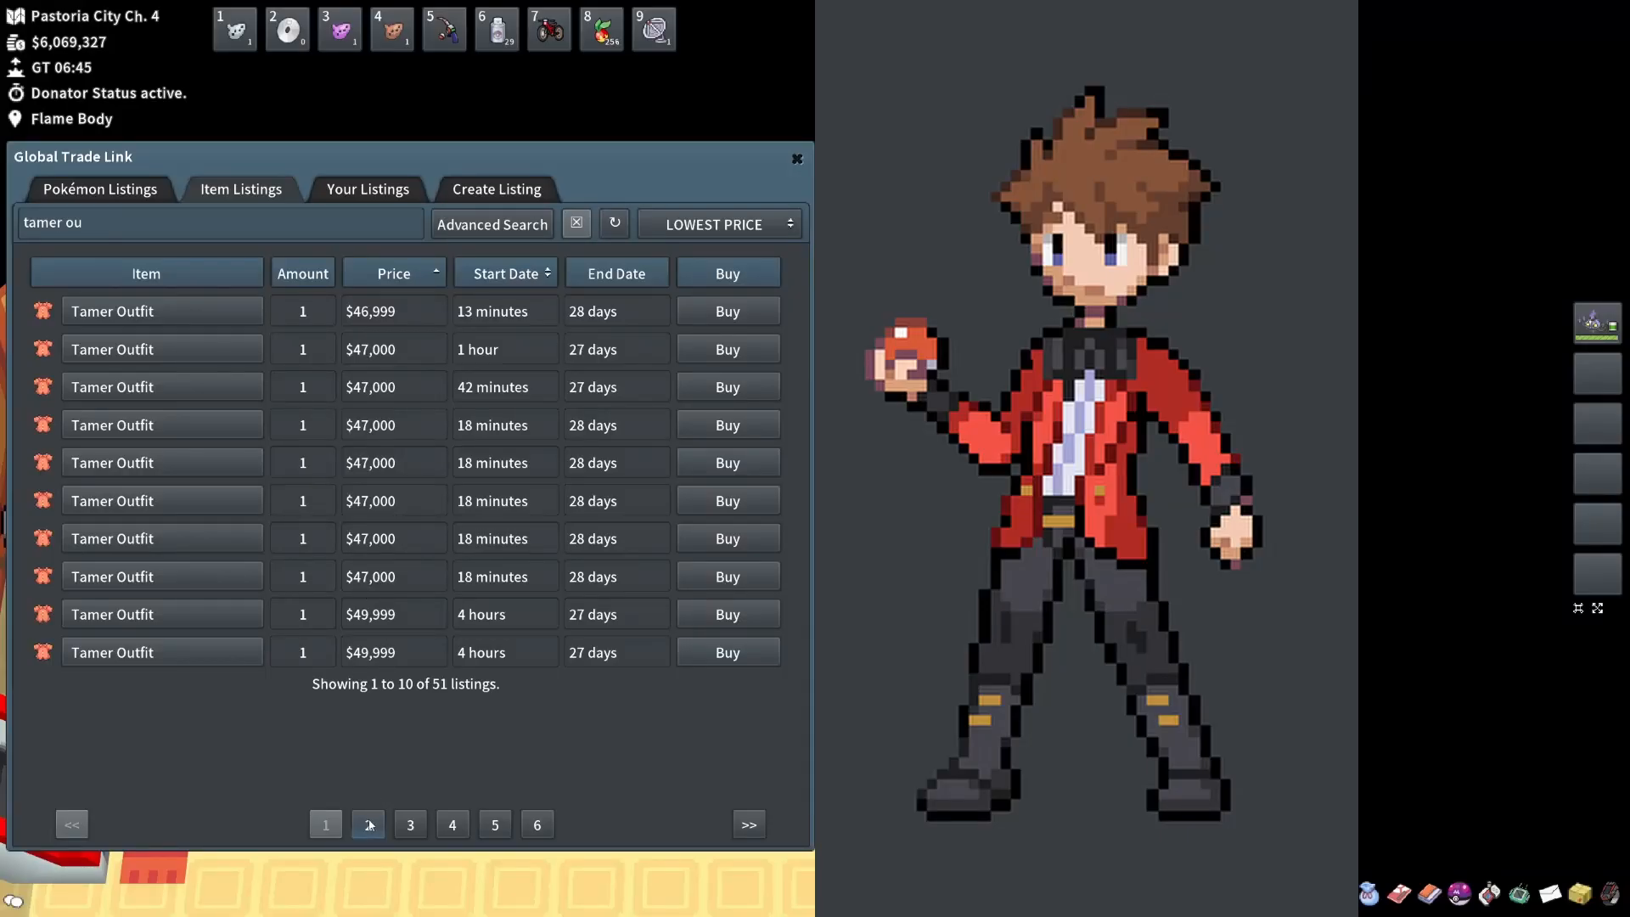
# Page through the Tamer Outfit listings and return toward the cheapest page
pyautogui.click(367, 823)
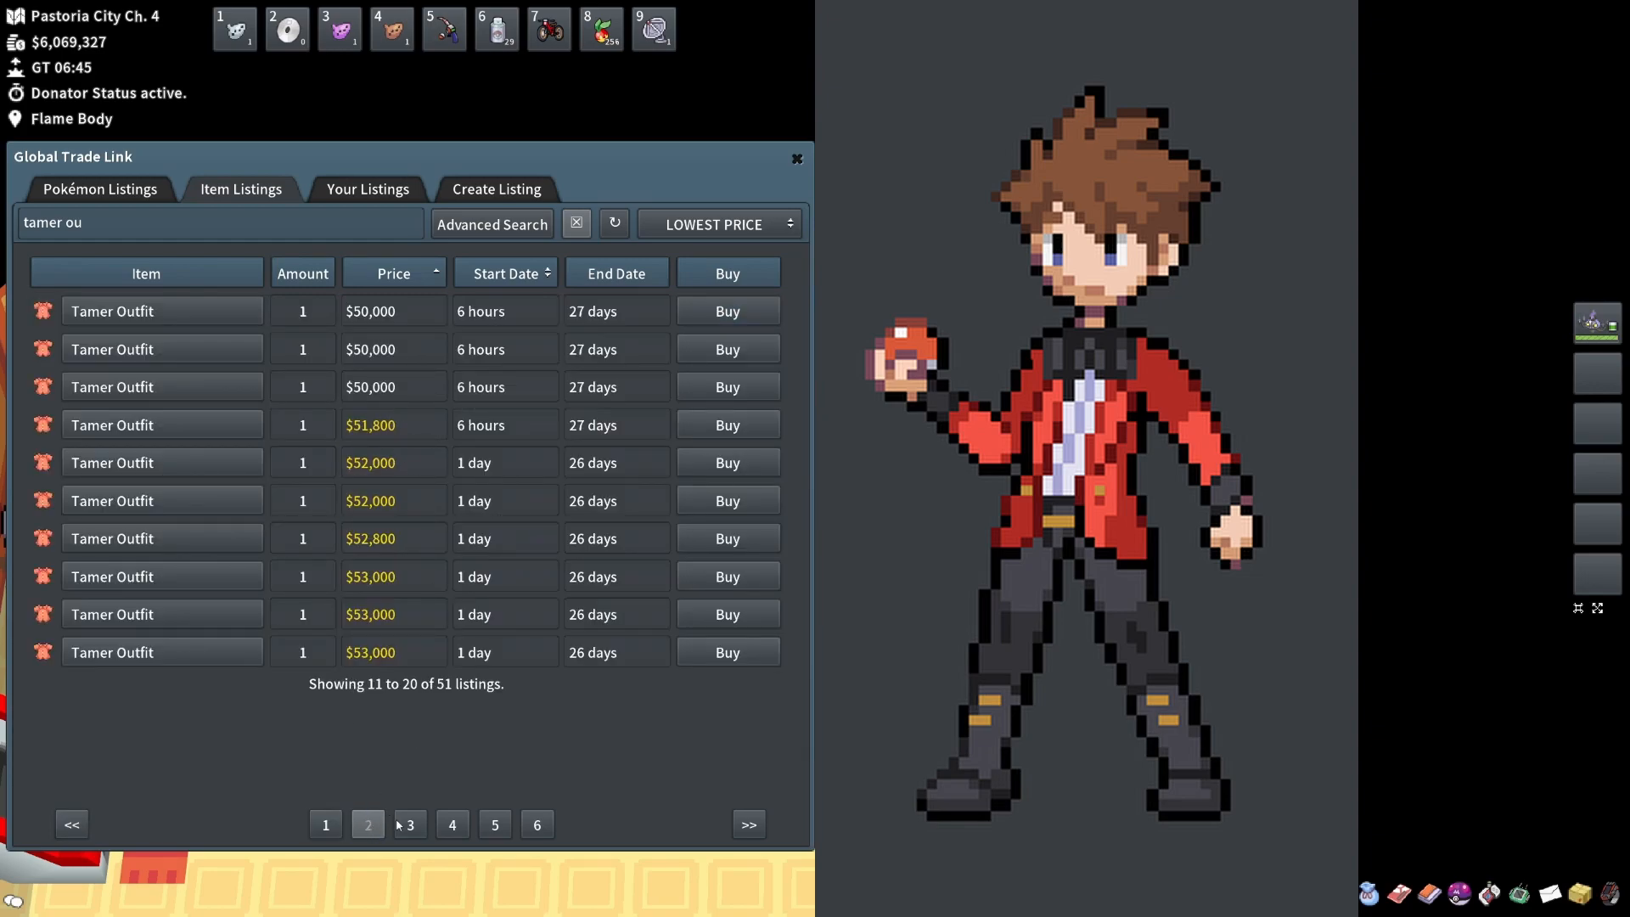
pyautogui.click(451, 823)
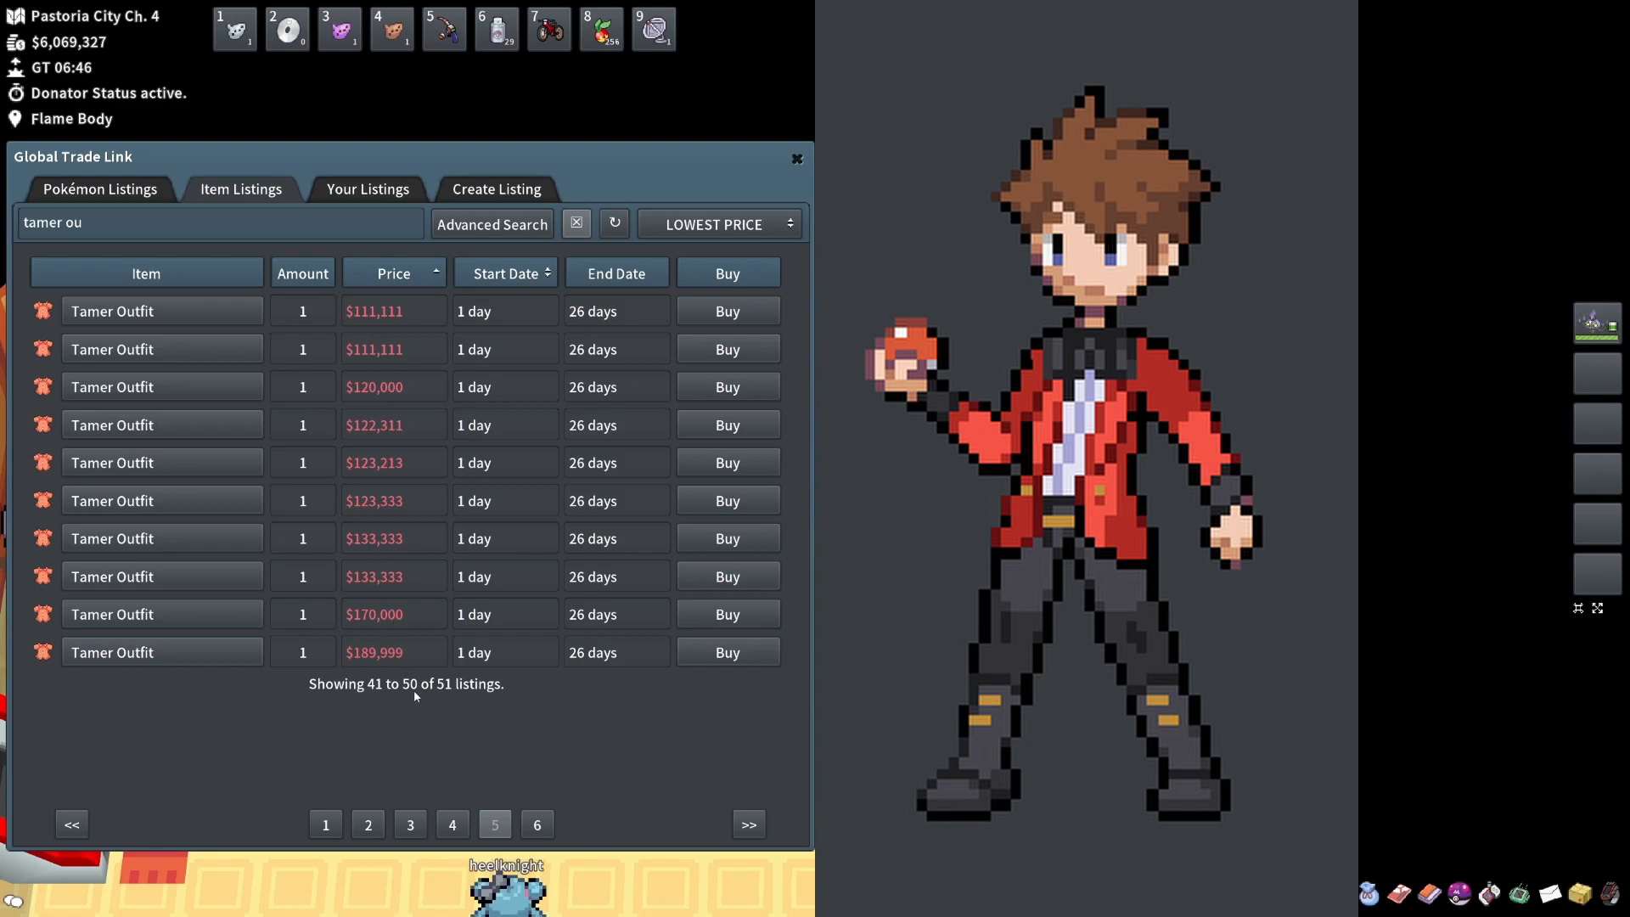
pyautogui.click(367, 825)
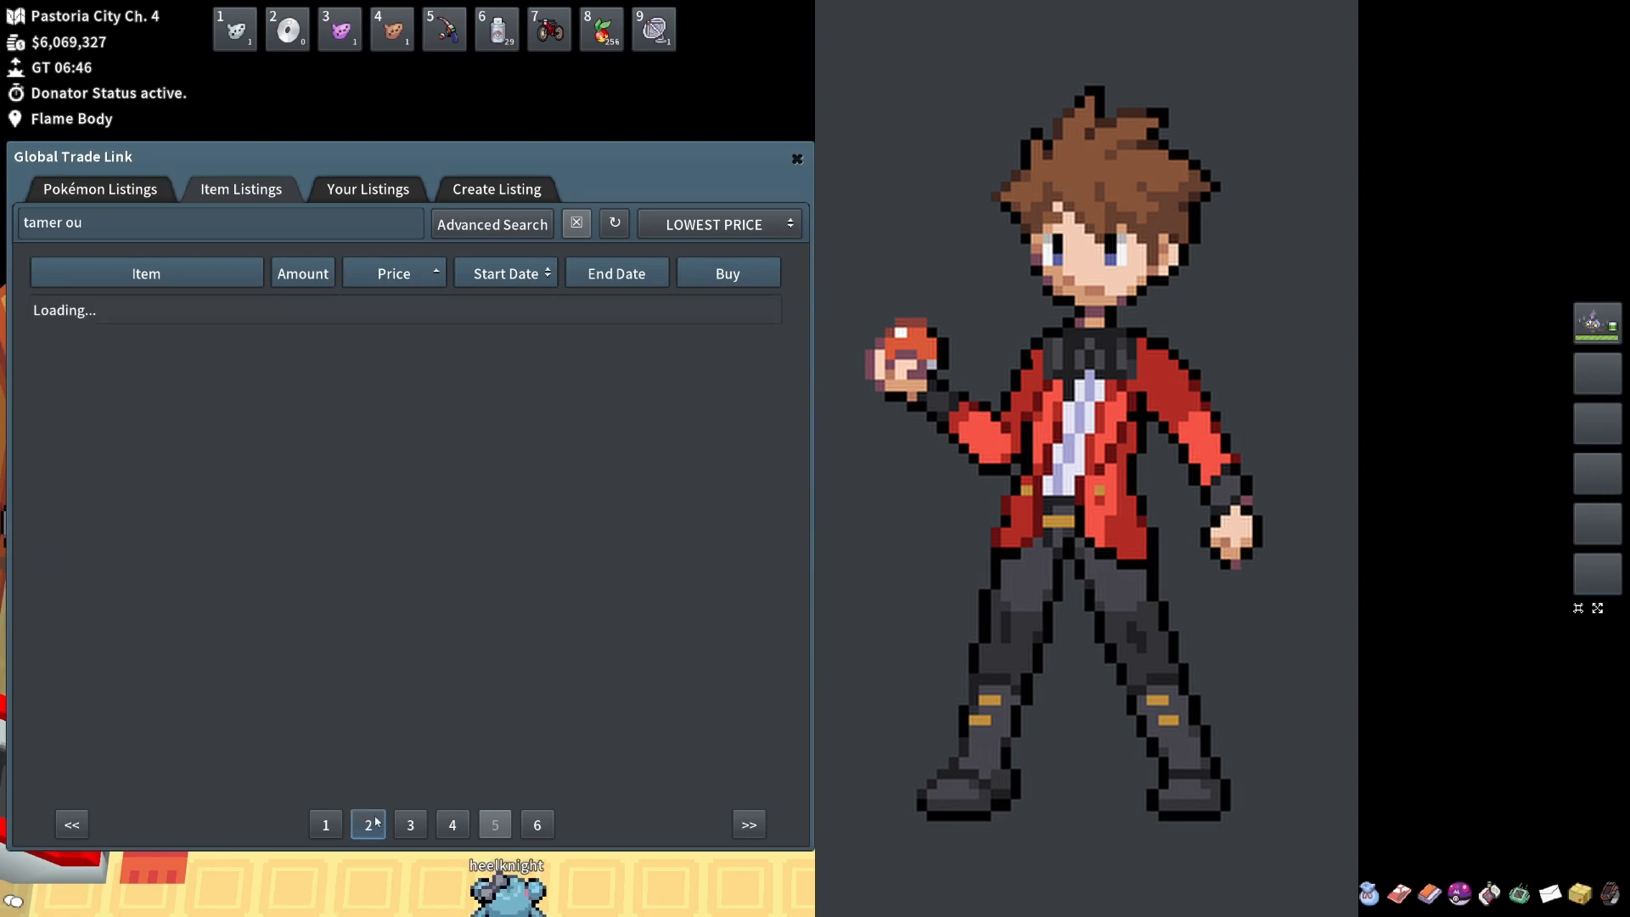
# Preview the cheapest Tamer Outfit in profile view, close it, then search 'super her'
pyautogui.click(367, 824)
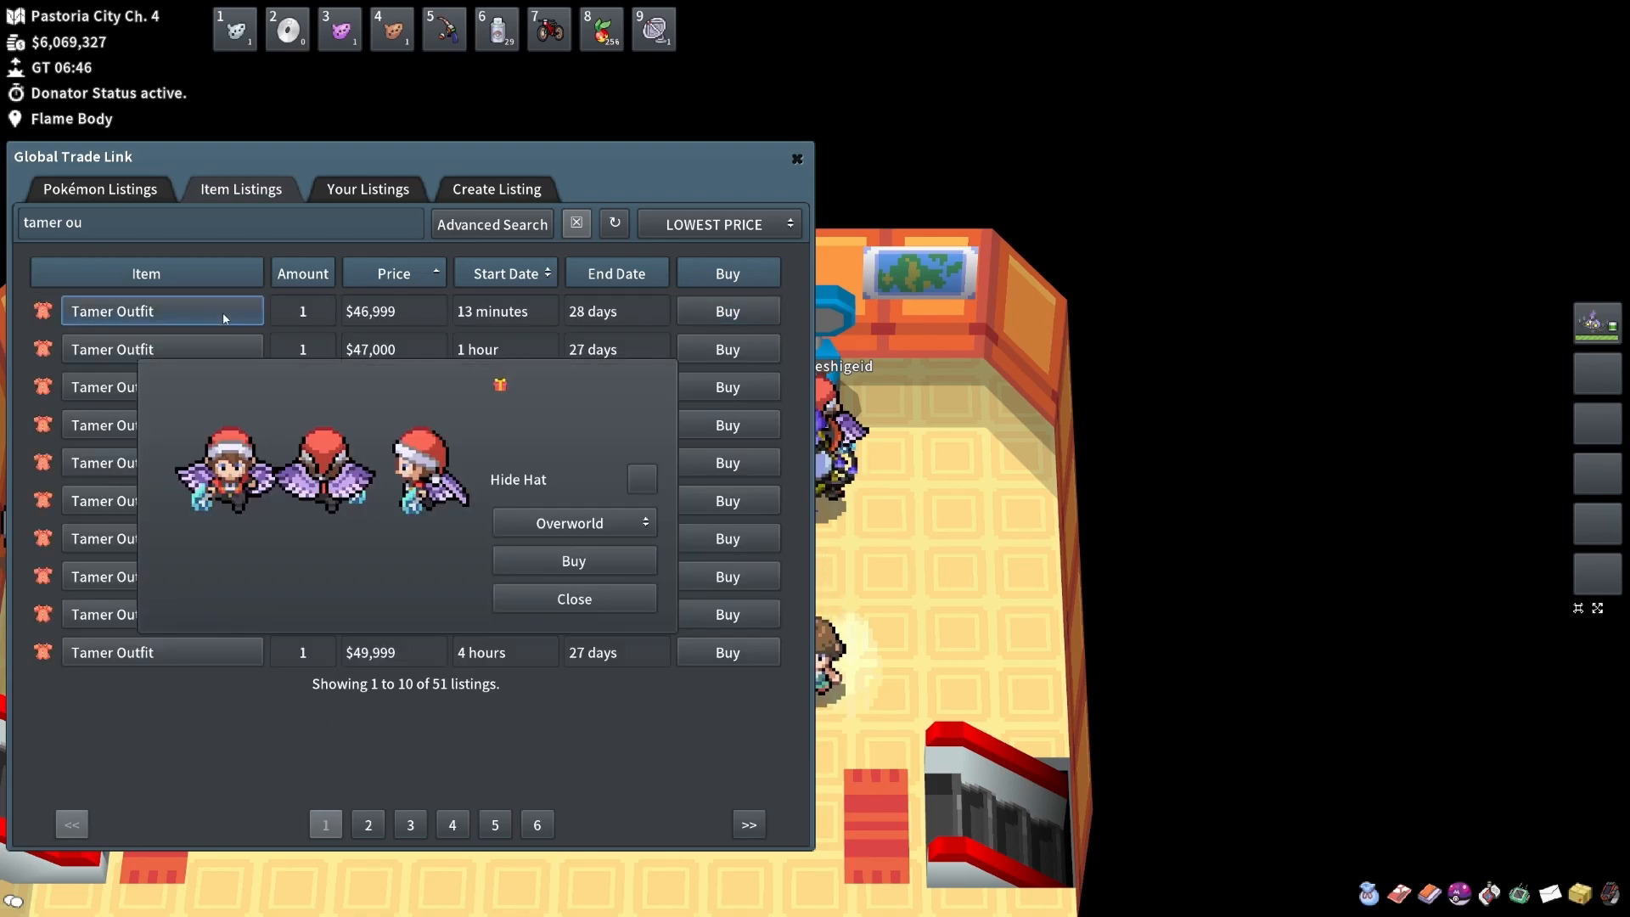
pyautogui.click(572, 521)
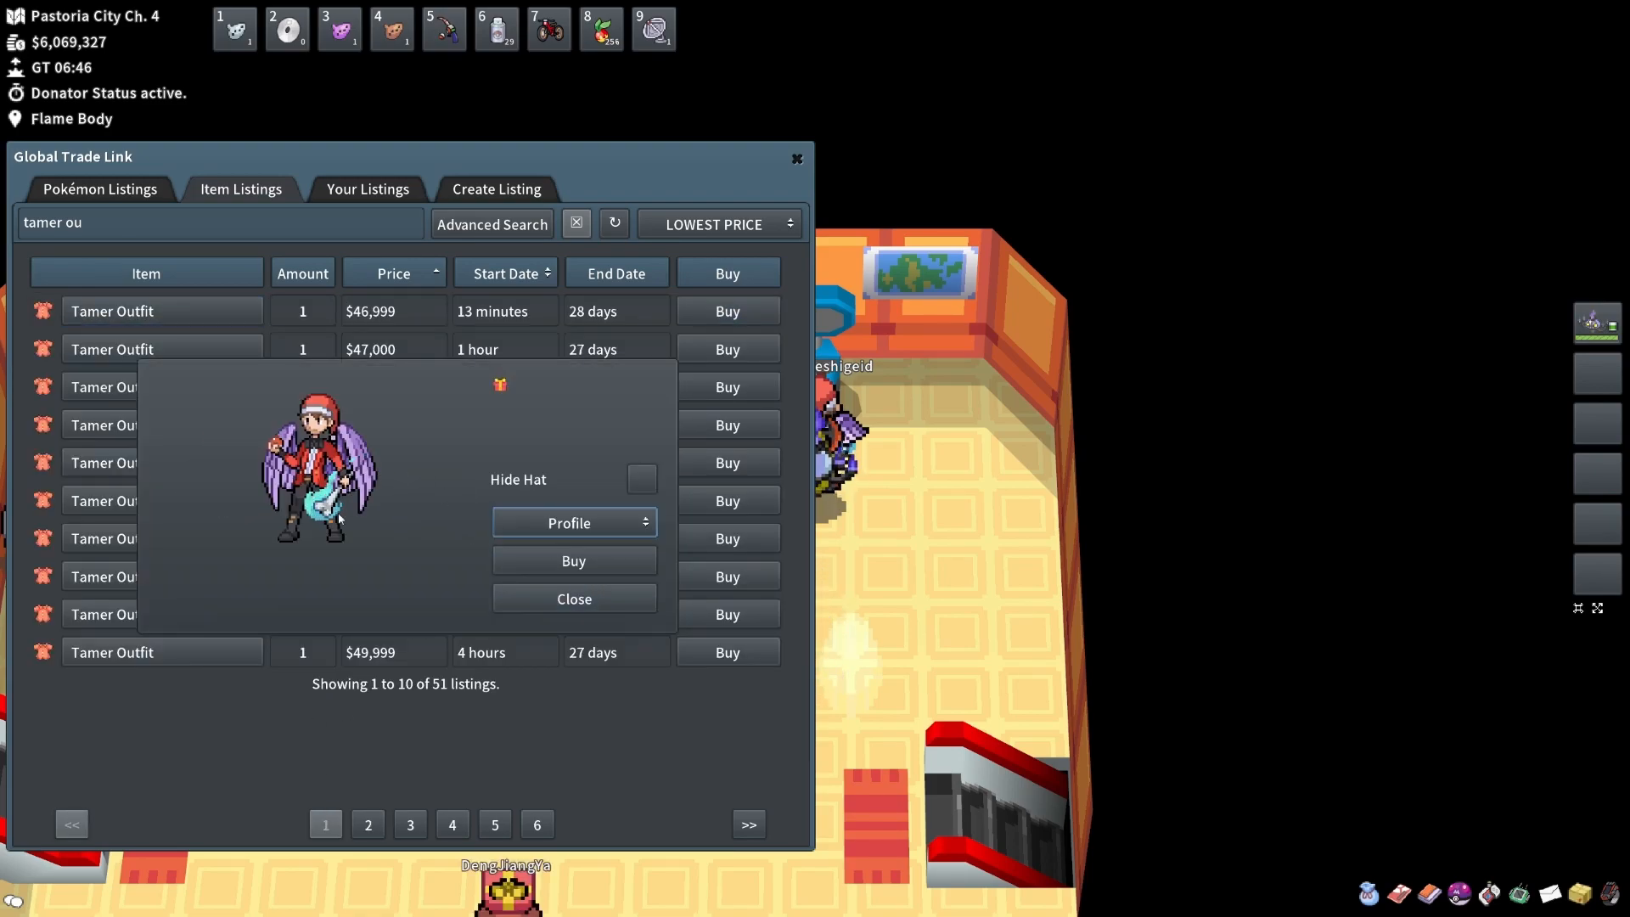
pyautogui.click(572, 598)
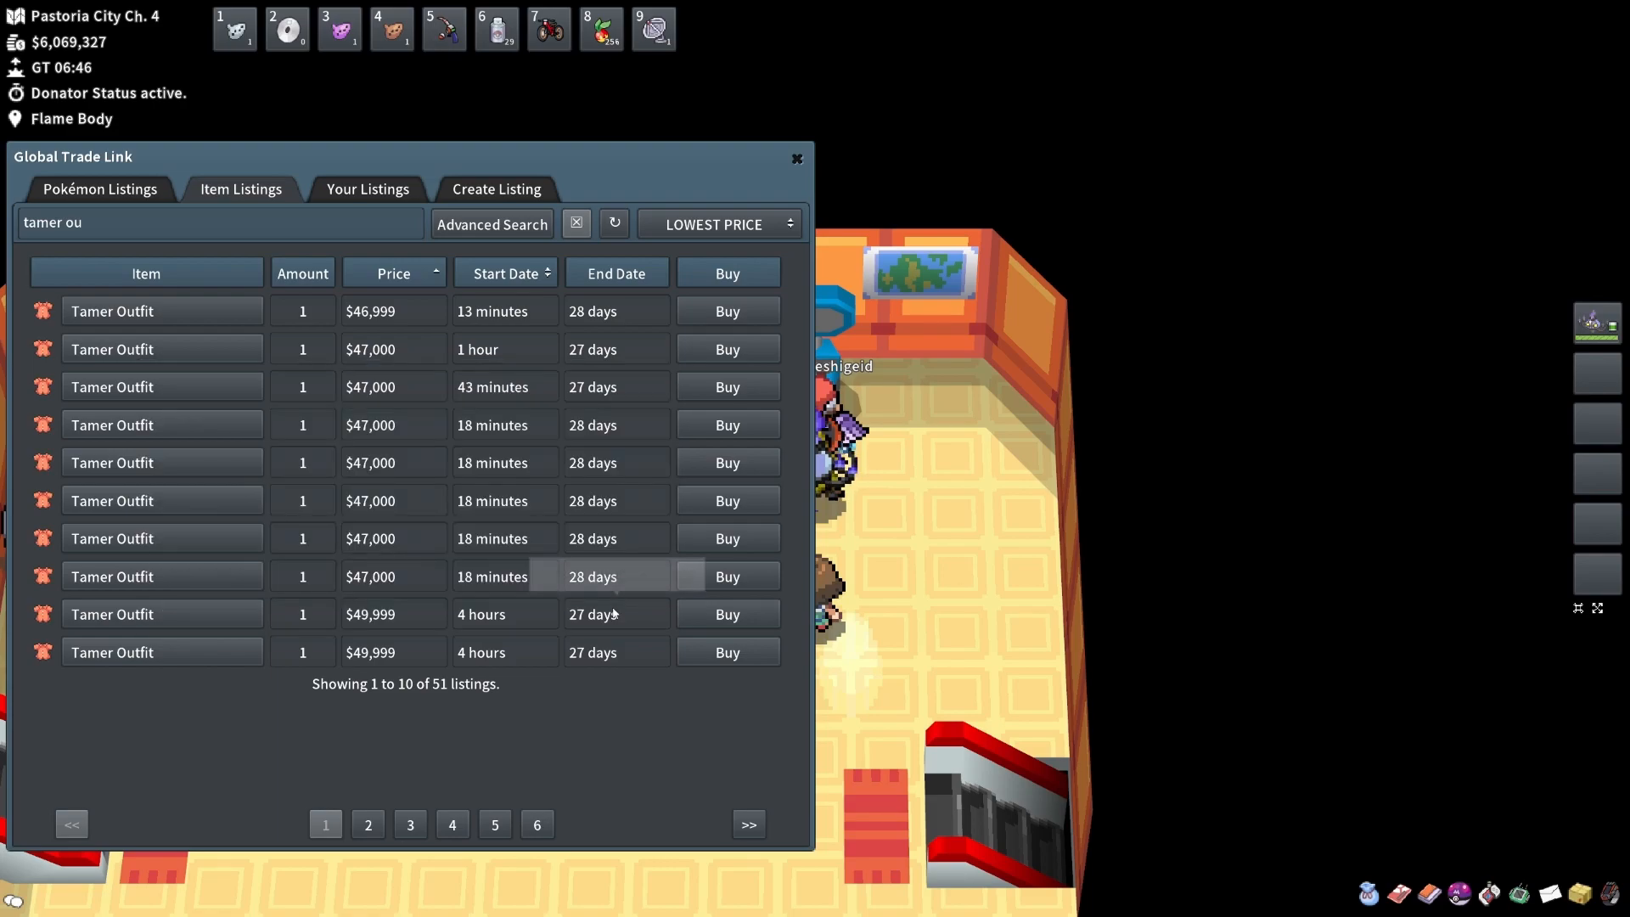
pyautogui.write('super her')
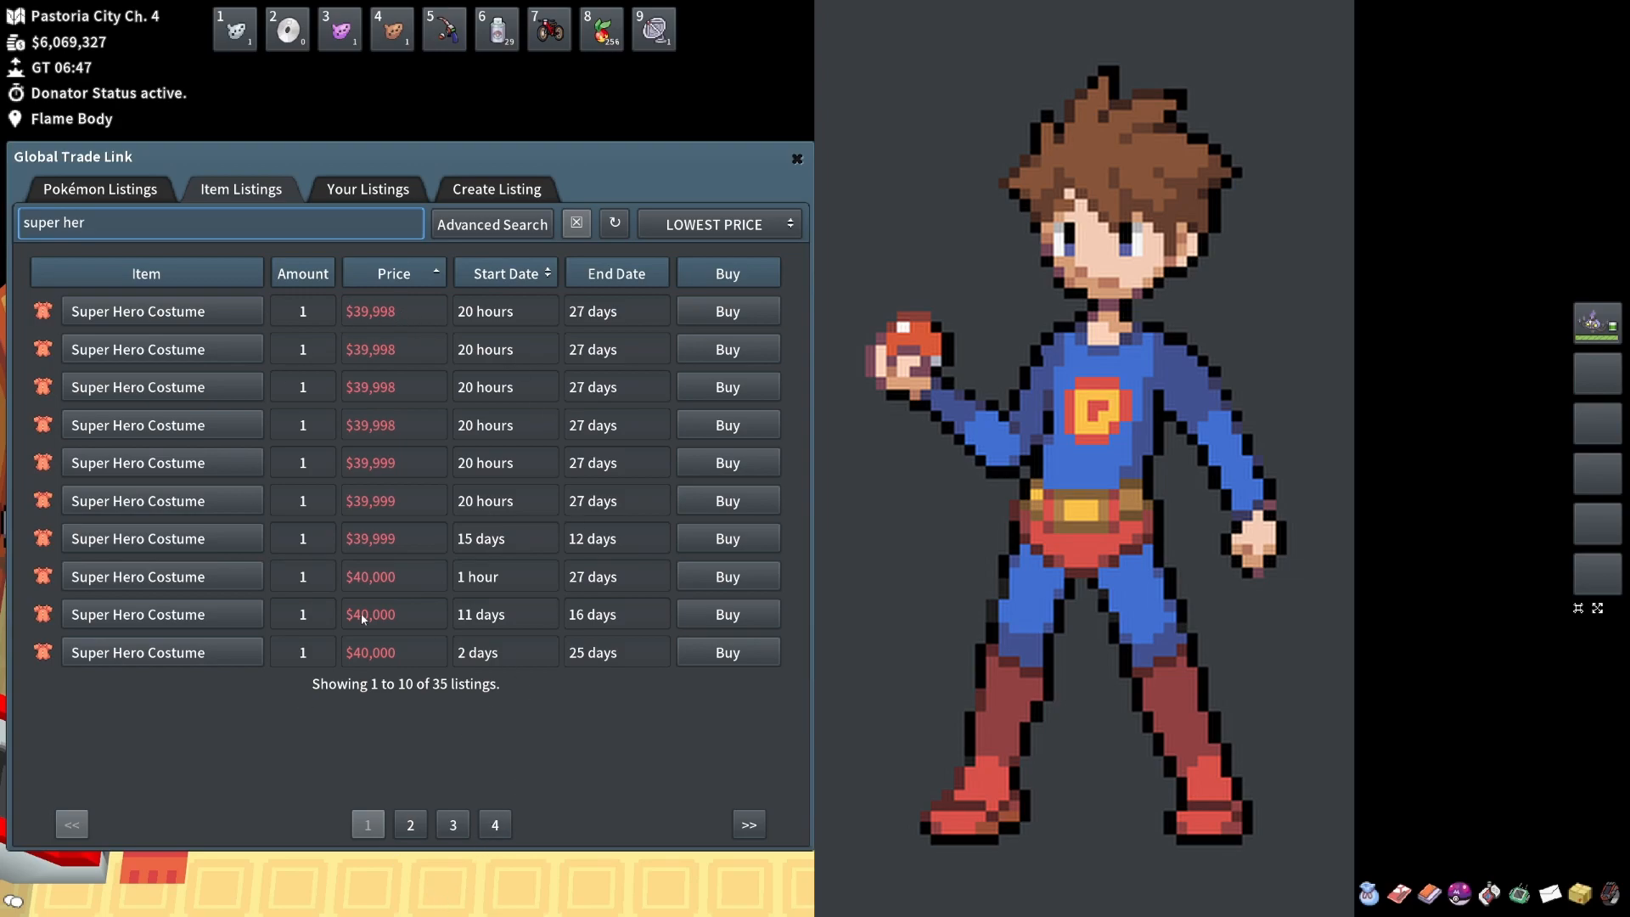
pyautogui.moveTo(379, 313)
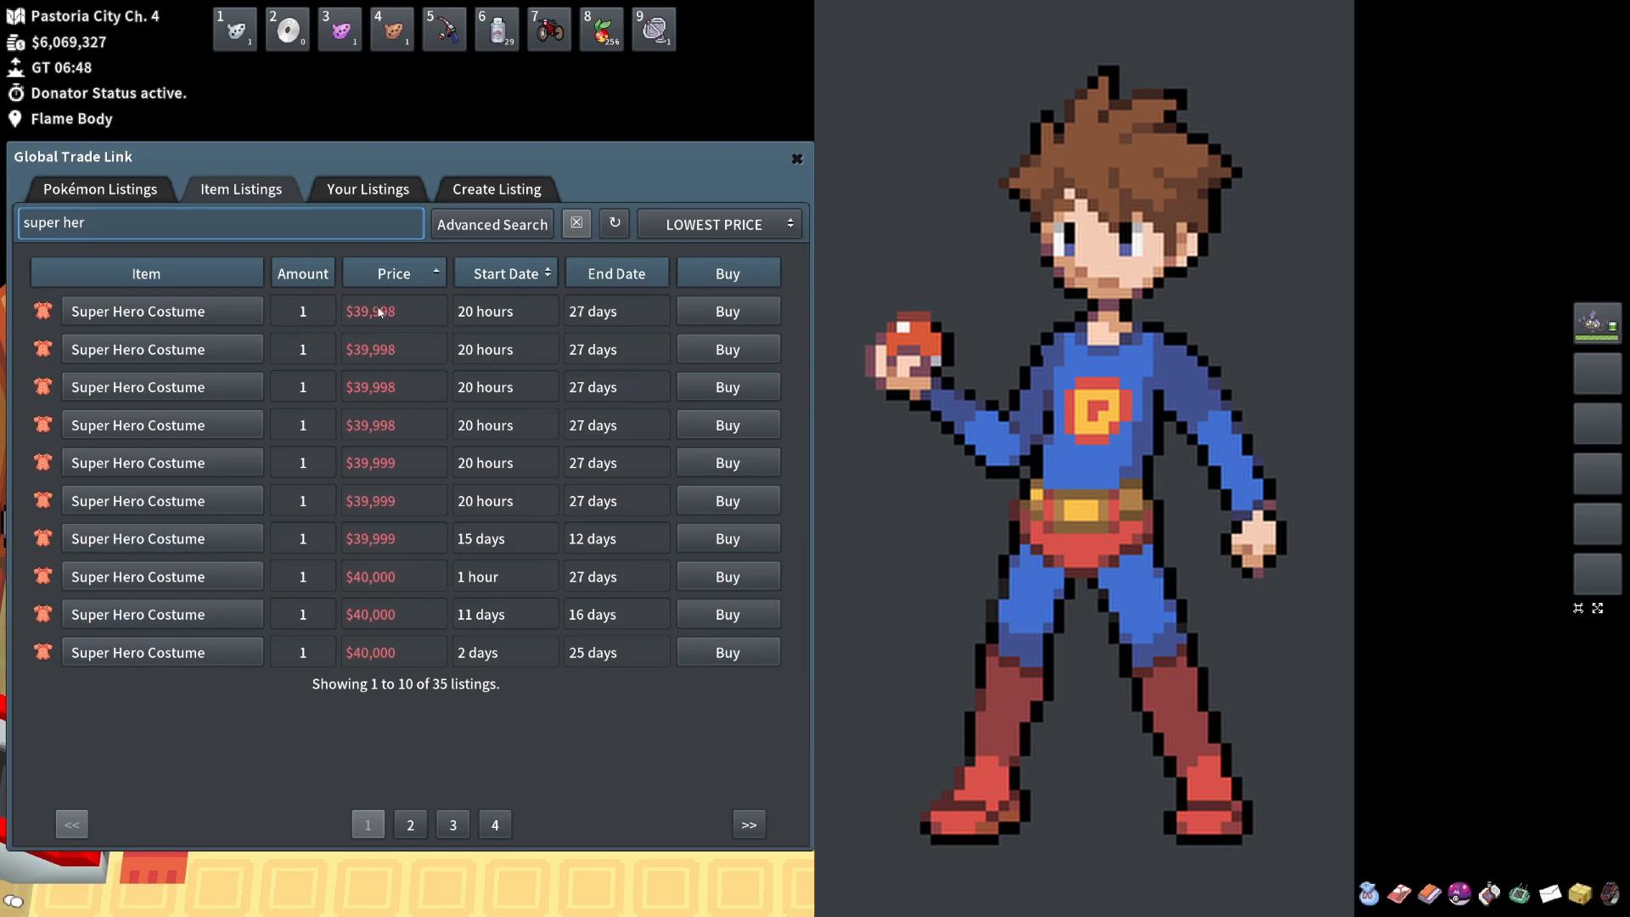
pyautogui.moveTo(446, 852)
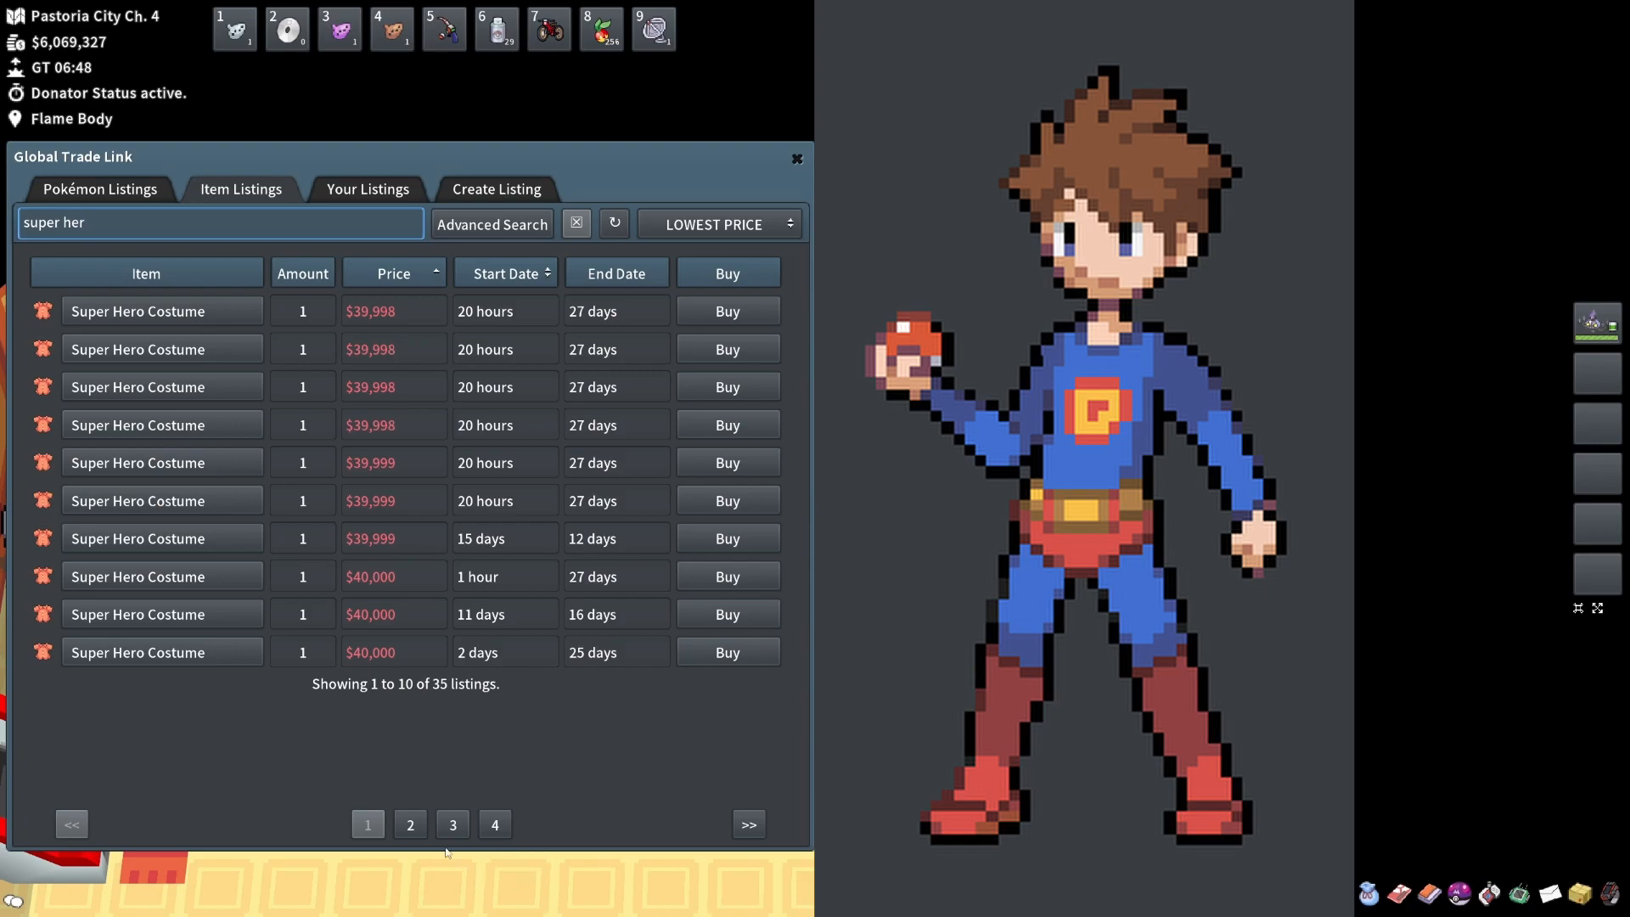
# Page to the last Super Hero Costume listings ($388,888), then back to page 1
pyautogui.click(494, 823)
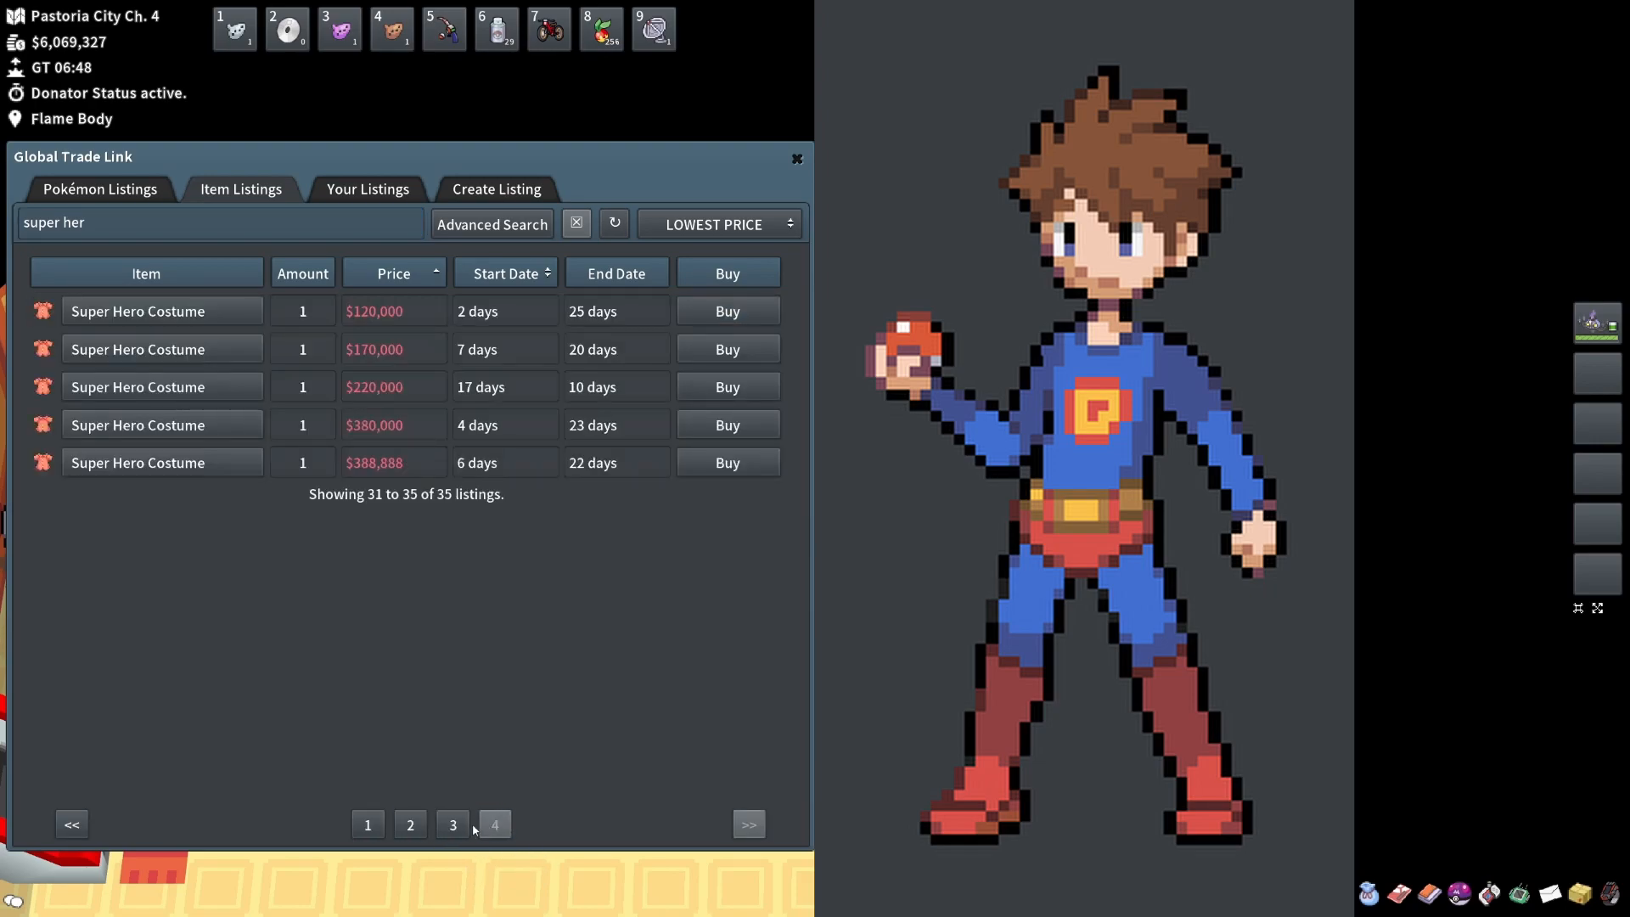
pyautogui.click(451, 823)
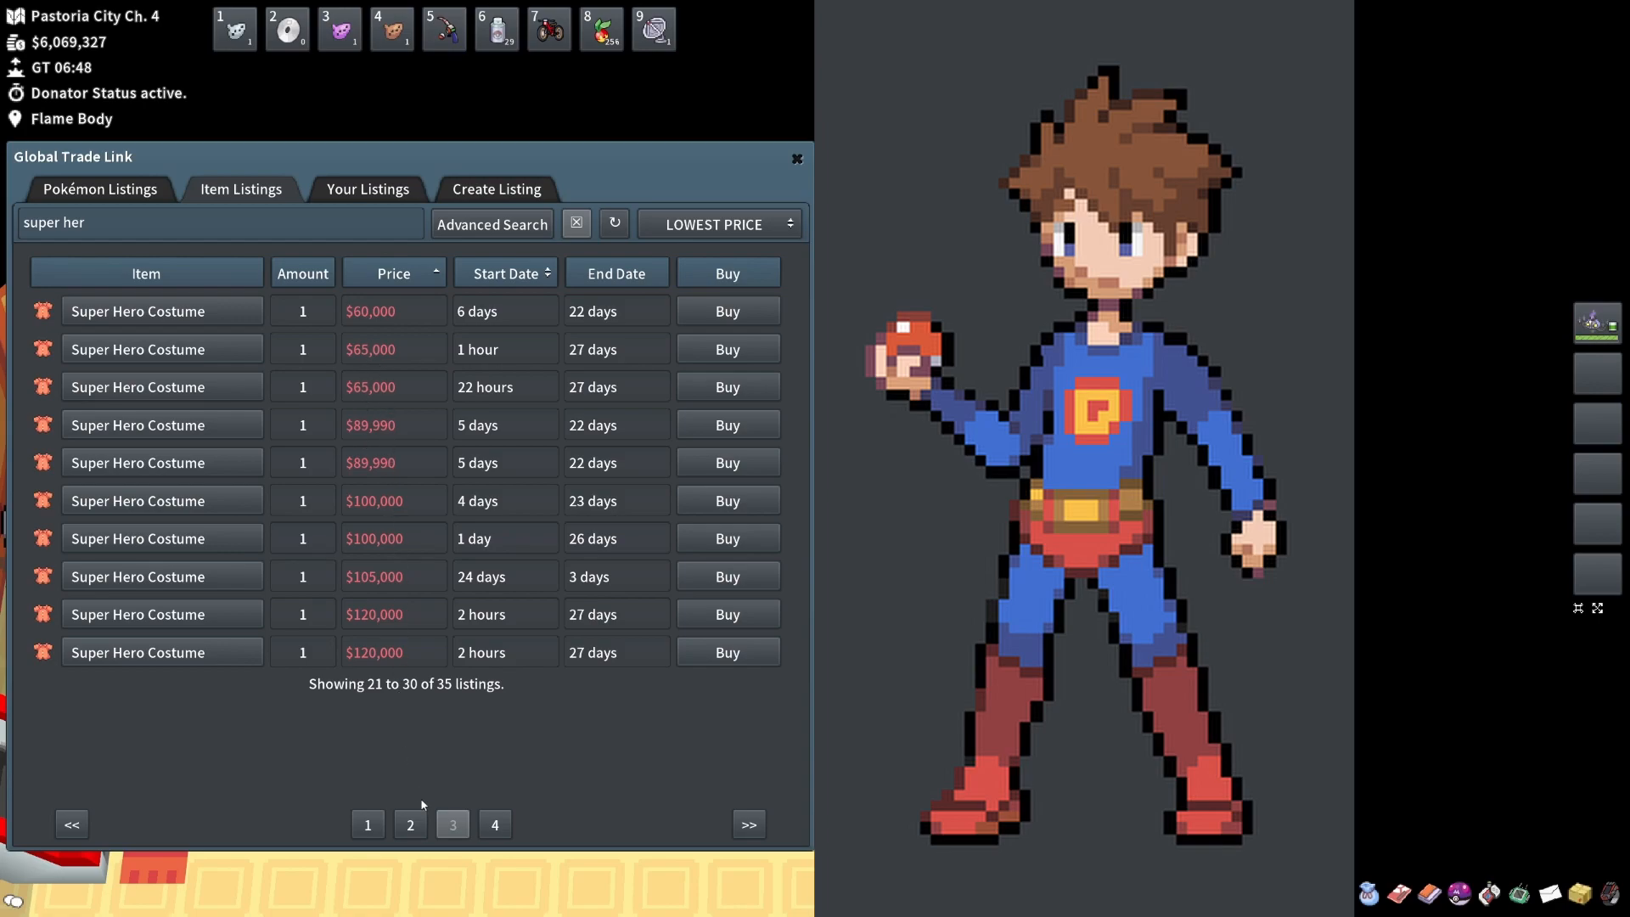
pyautogui.click(367, 824)
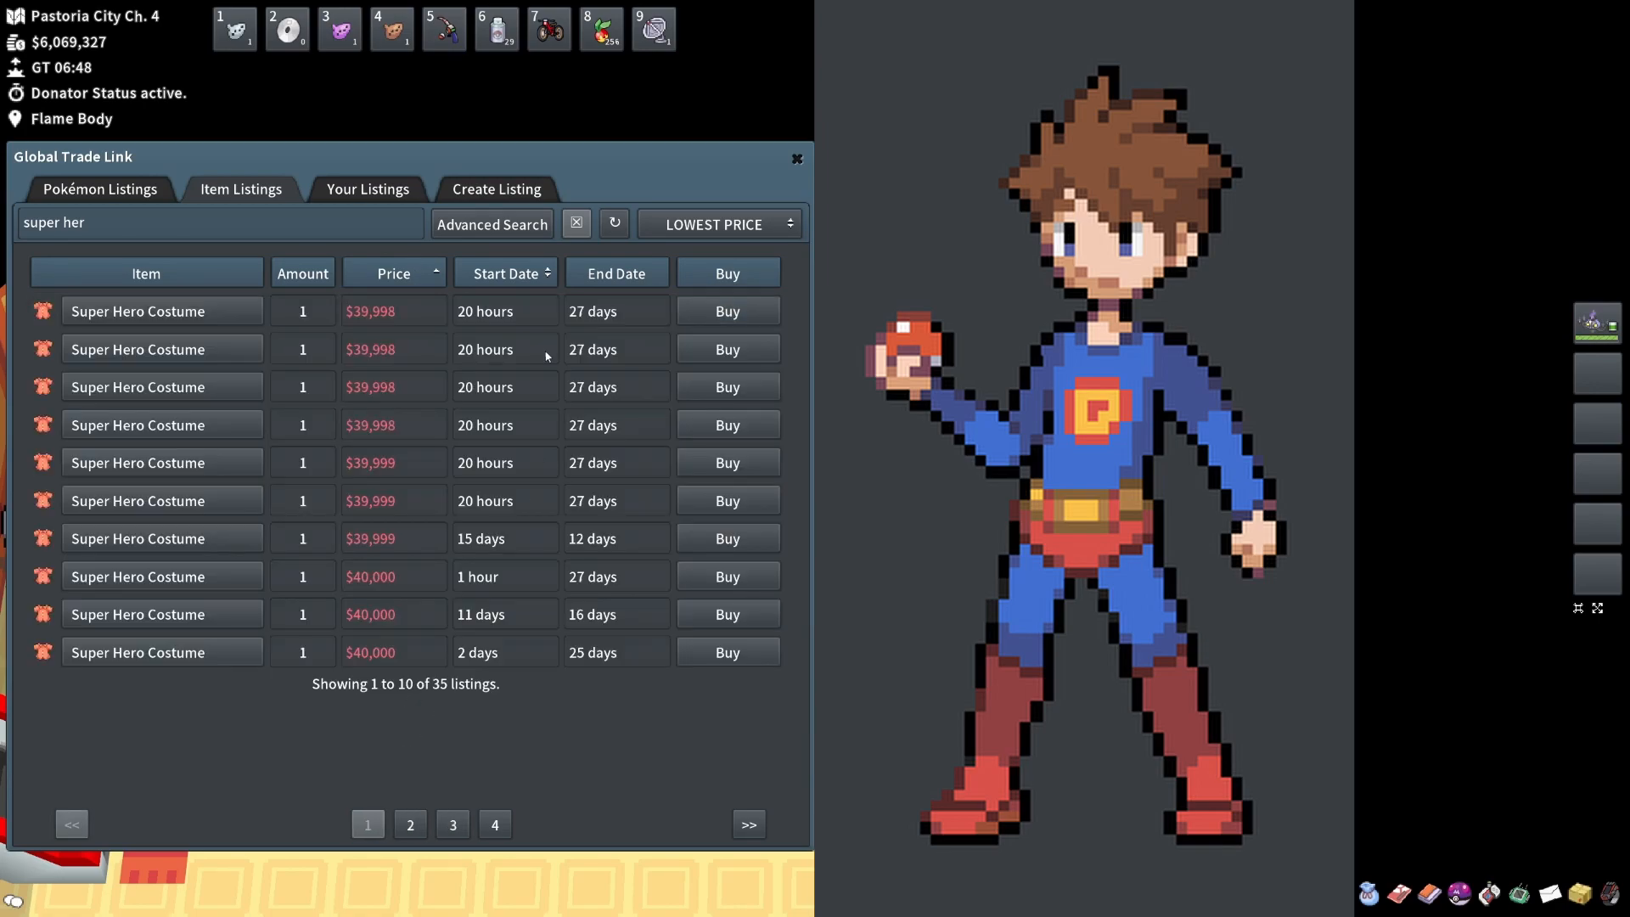